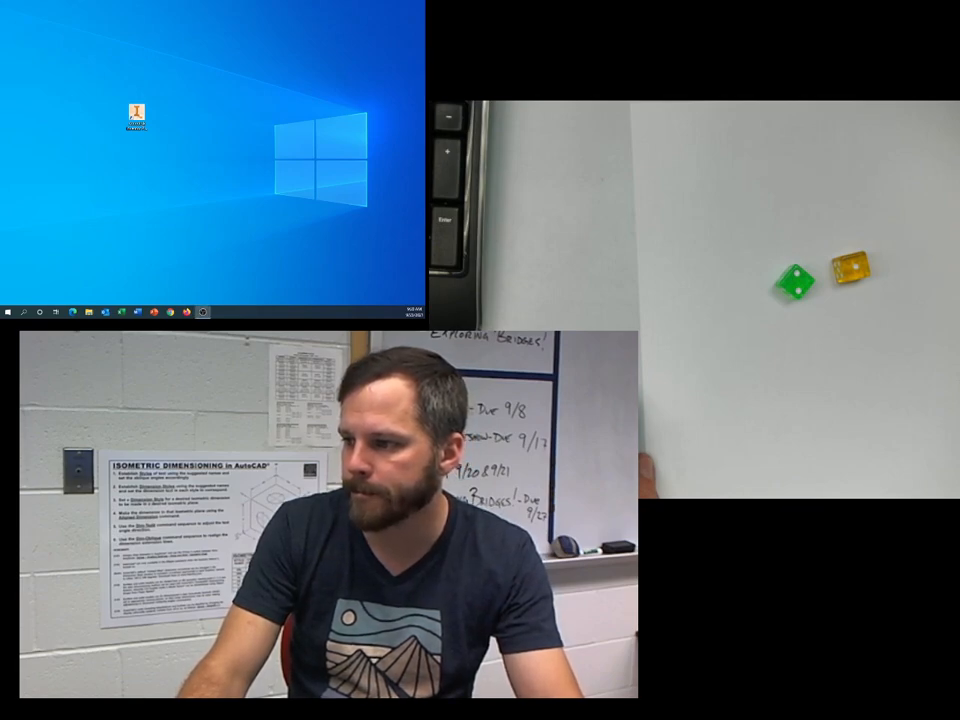
# Step: Launch Autodesk Inventor Professional 2022 from its desktop shortcut
pyautogui.doubleClick(138, 110)
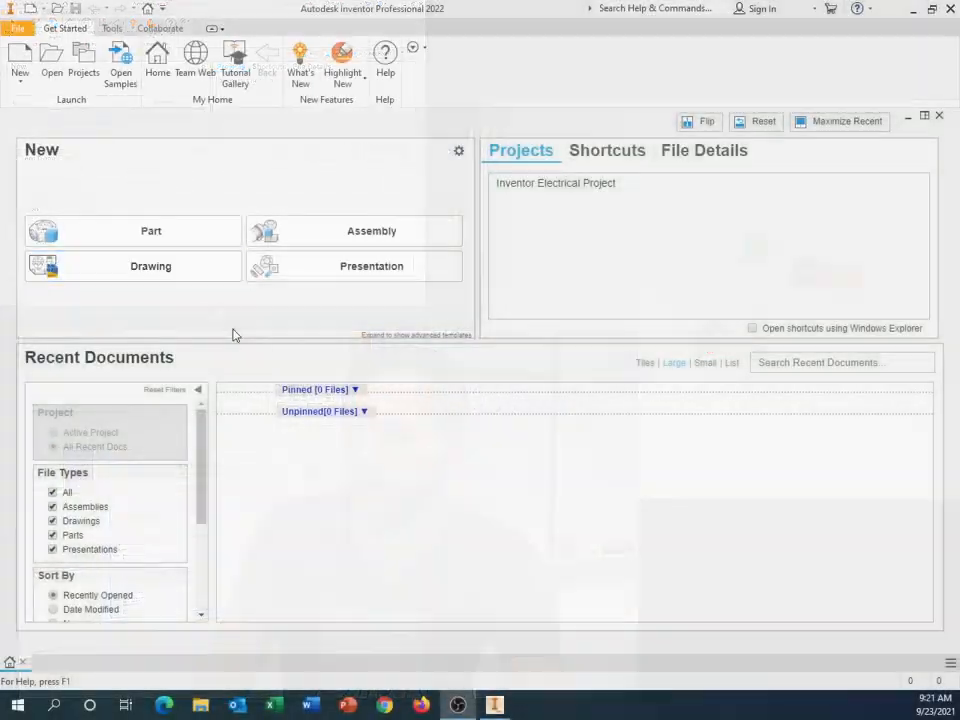
pyautogui.click(133, 265)
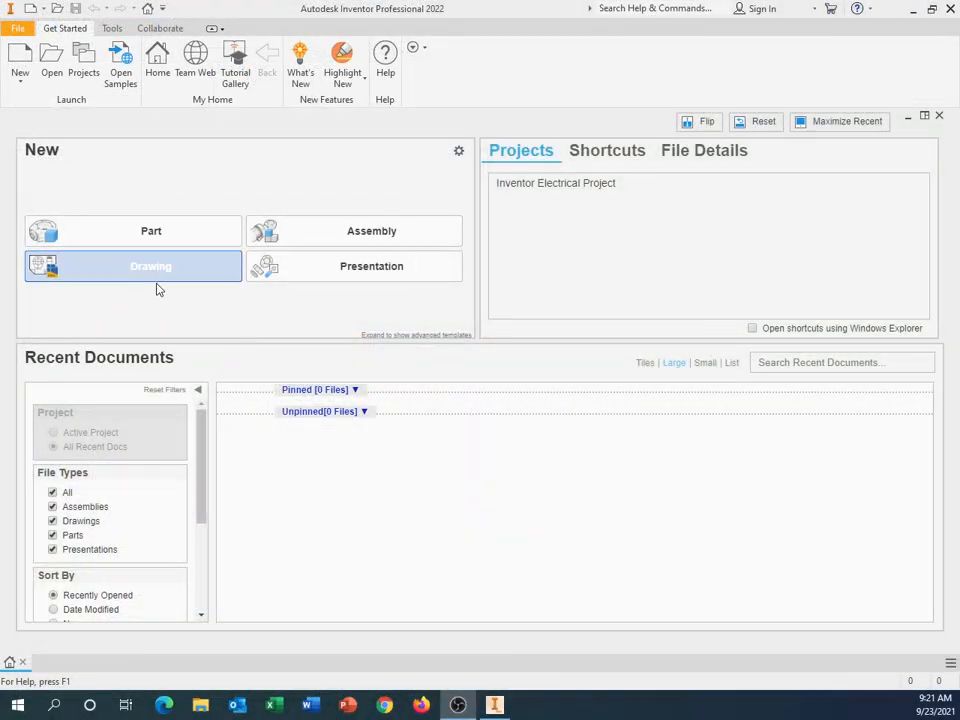
pyautogui.moveTo(760, 220)
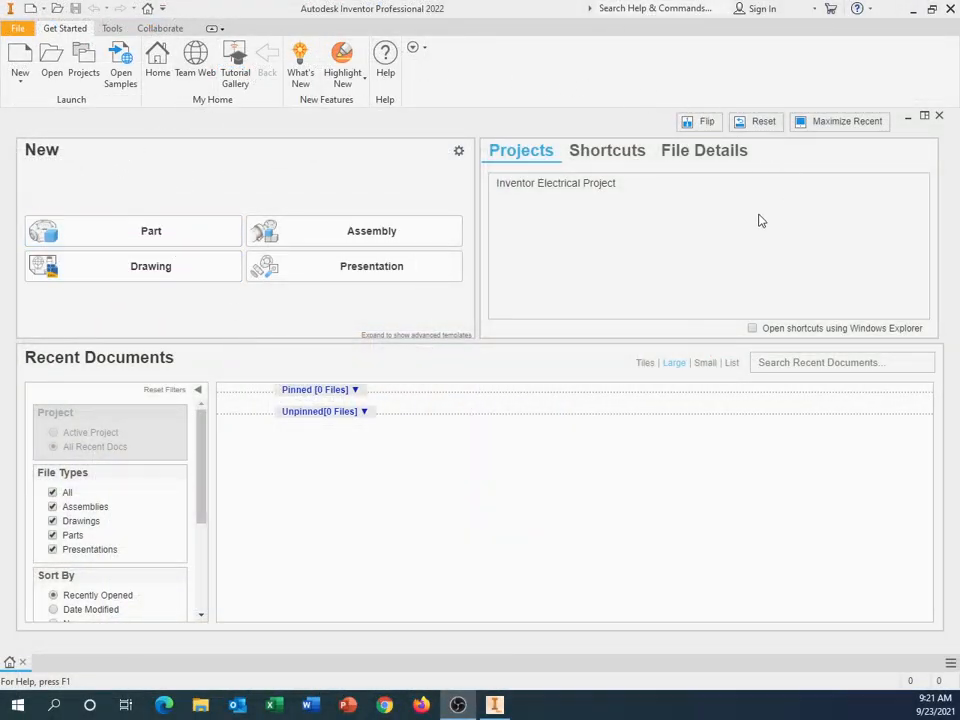
pyautogui.moveTo(490, 318)
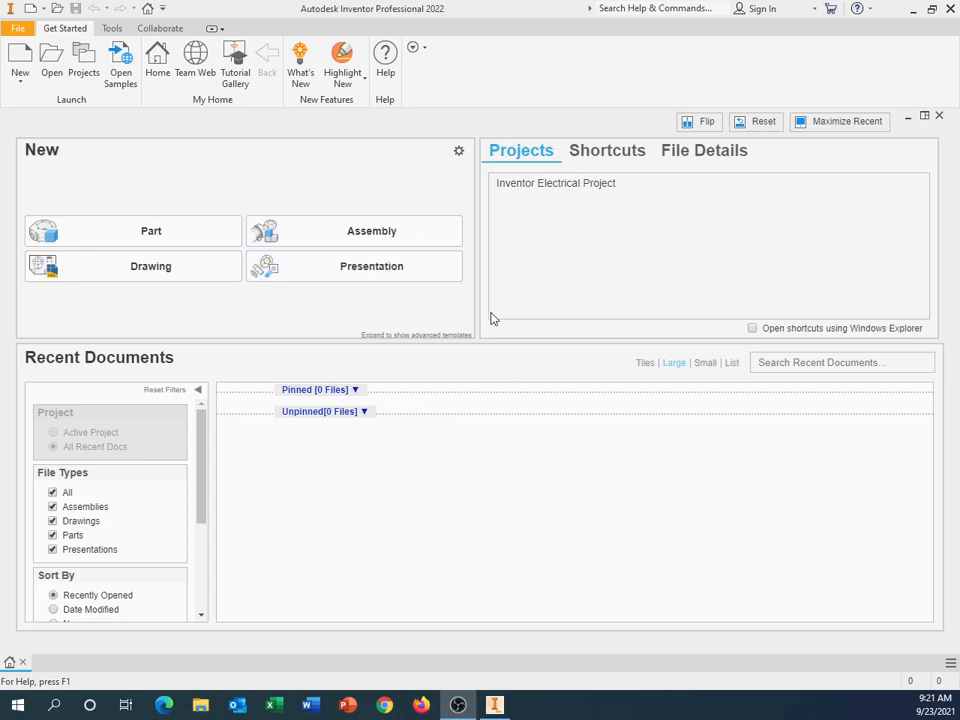
pyautogui.moveTo(465, 276)
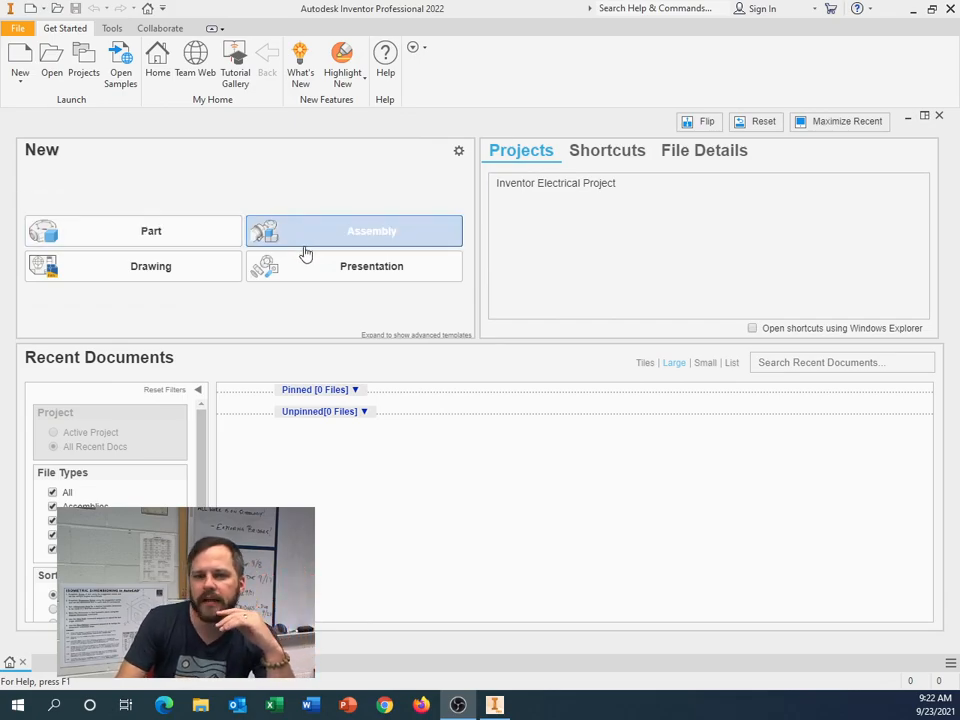
pyautogui.moveTo(196, 203)
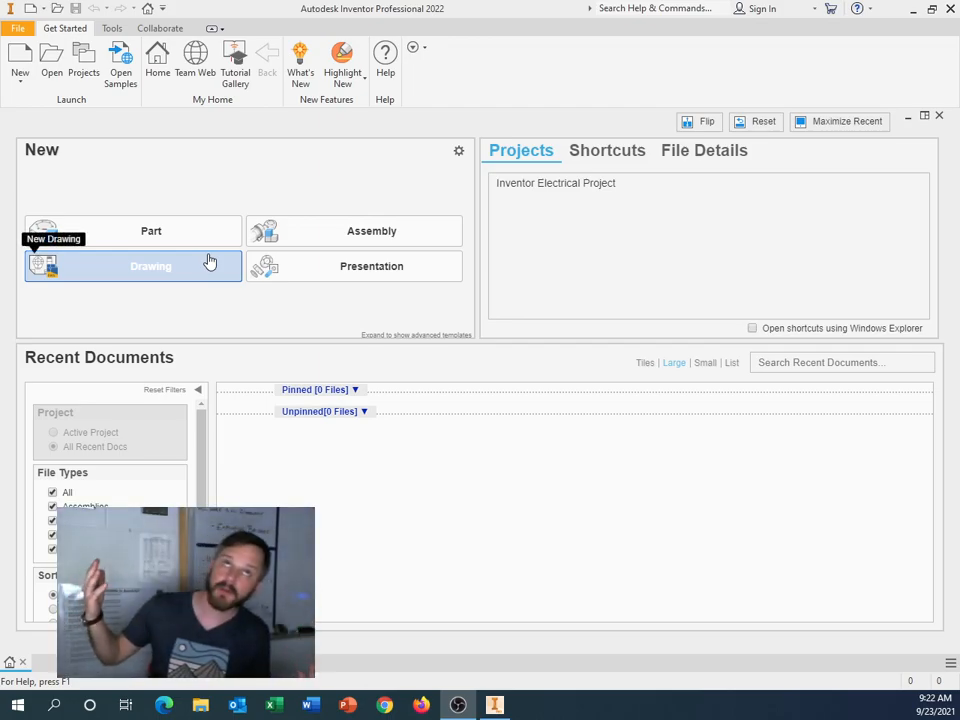
pyautogui.moveTo(425, 303)
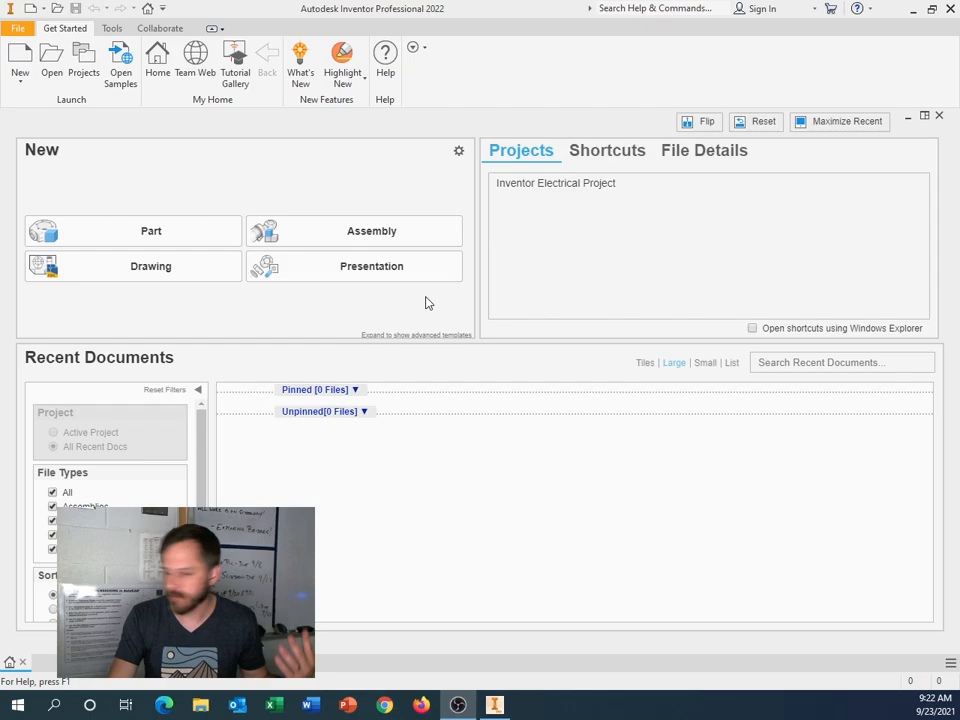
pyautogui.moveTo(354, 266)
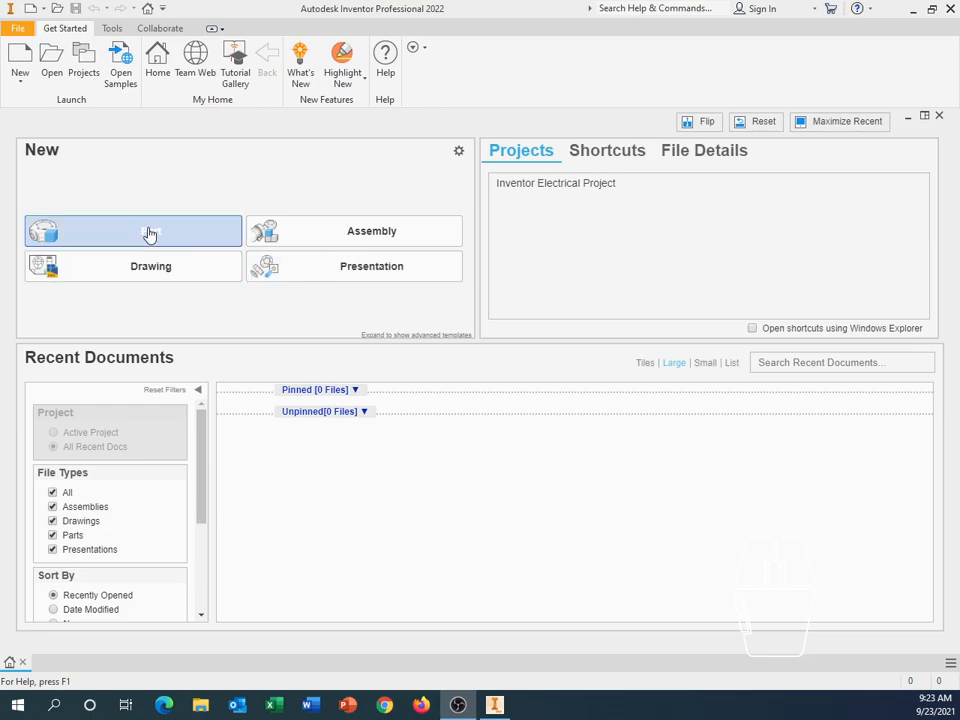
pyautogui.moveTo(122, 238)
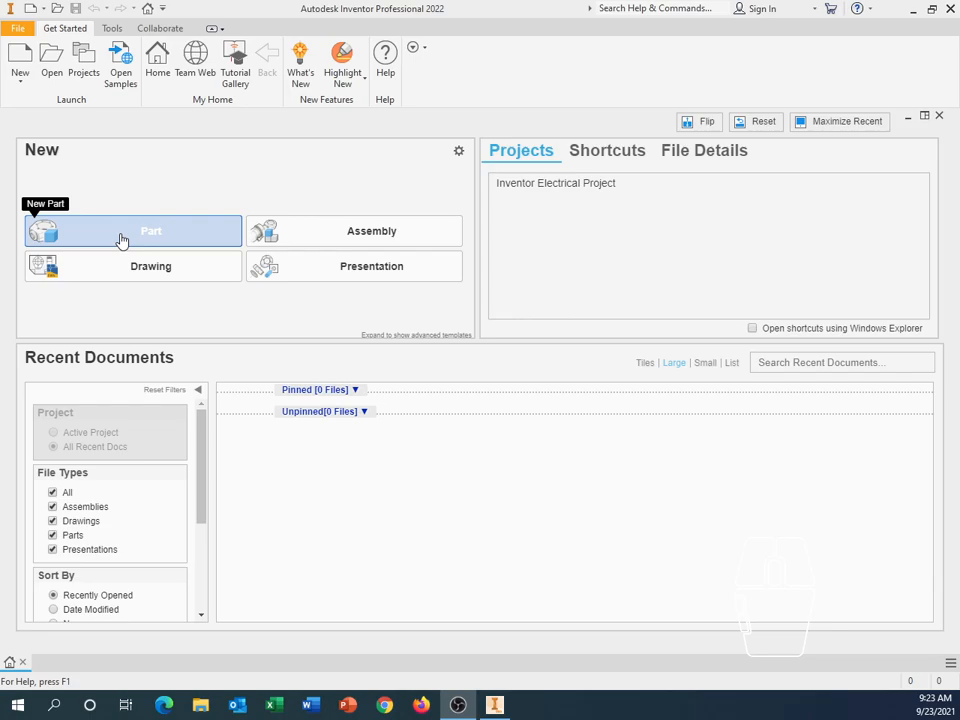
pyautogui.moveTo(122, 239)
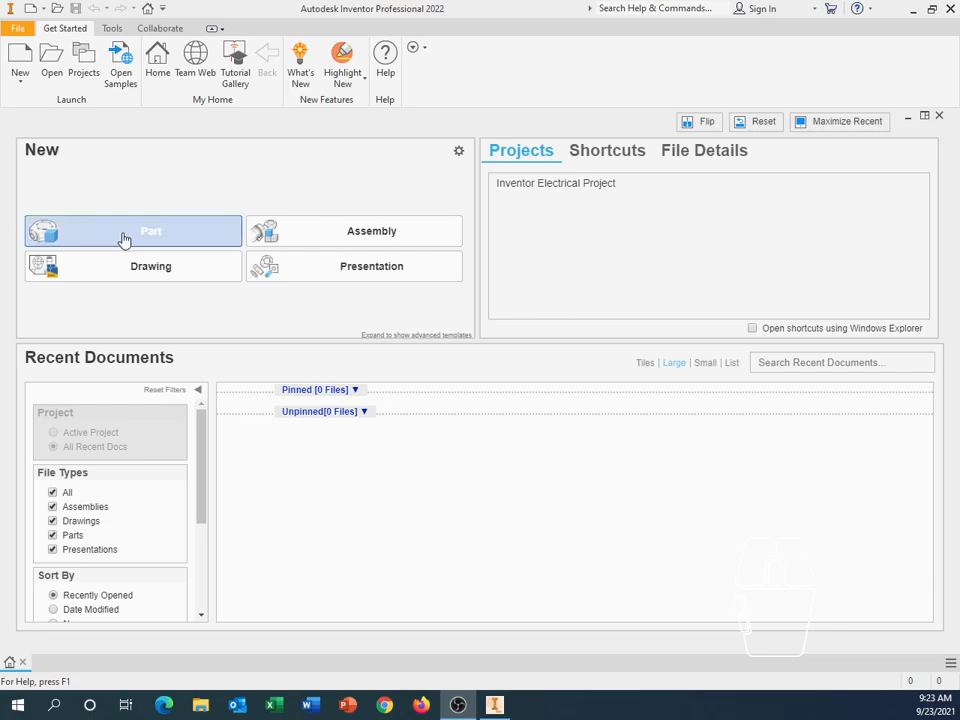
pyautogui.moveTo(133, 231)
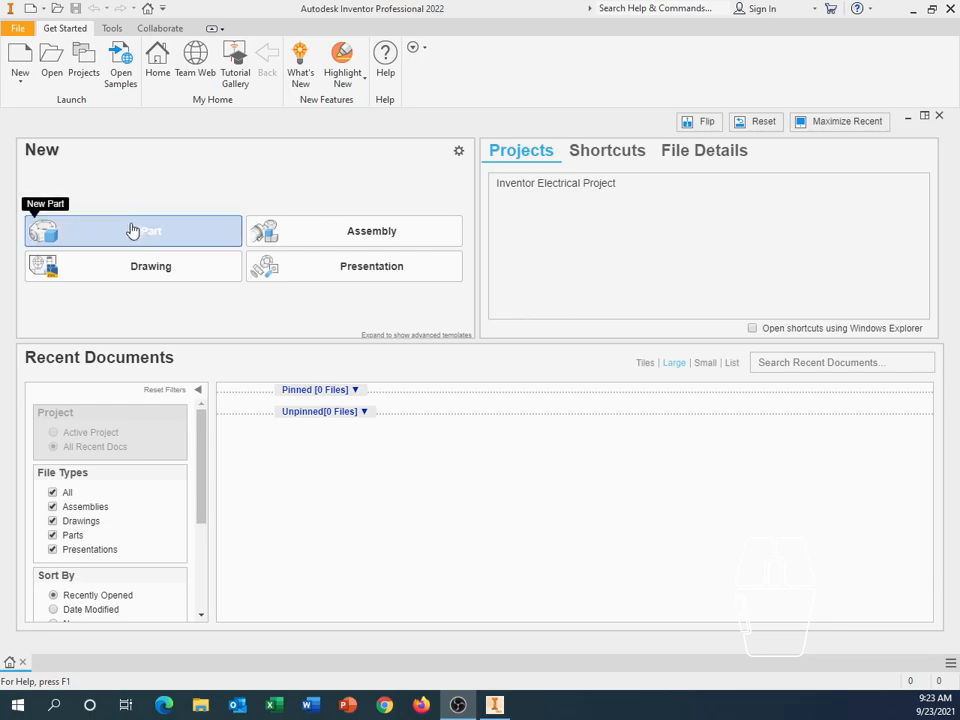
pyautogui.moveTo(64, 128)
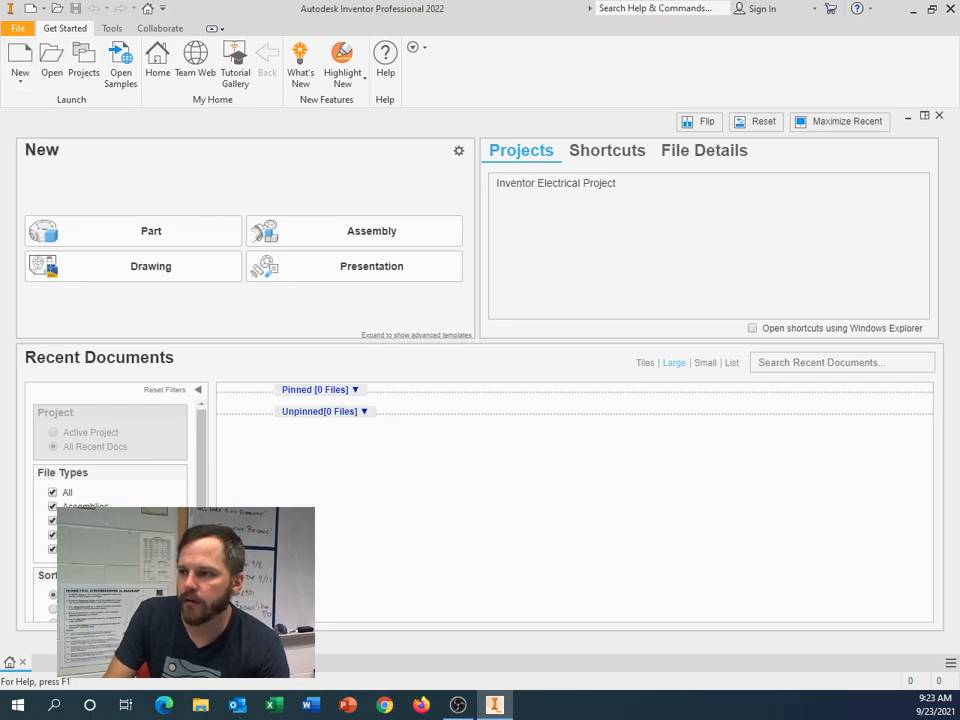
# Step: Open the Create New File dialog and show the English inch-based templates under en-US
pyautogui.click(20, 57)
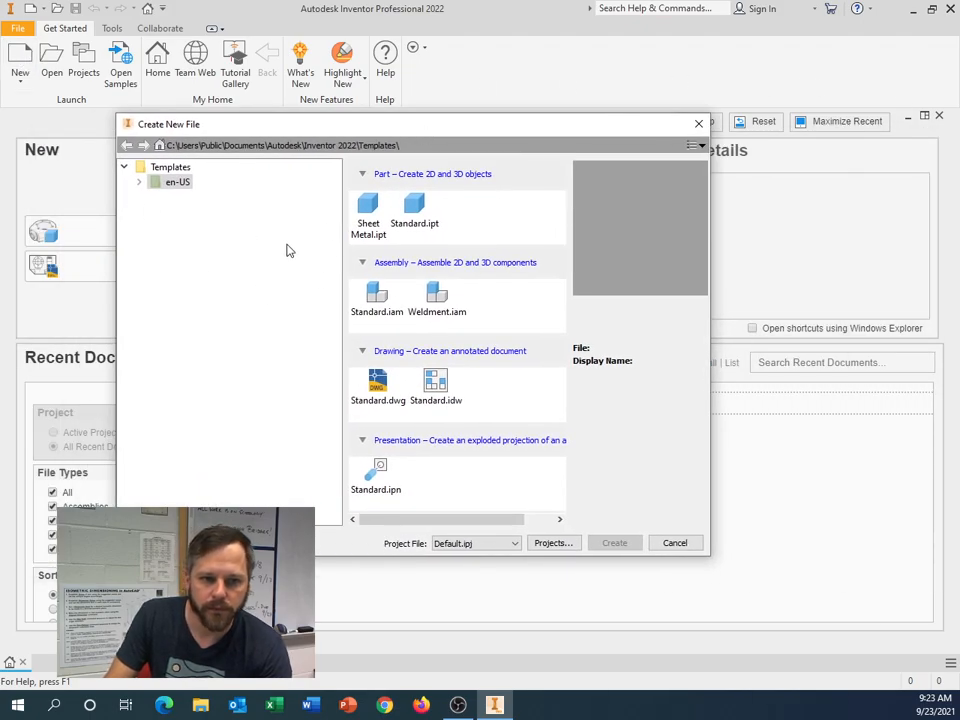
pyautogui.click(170, 167)
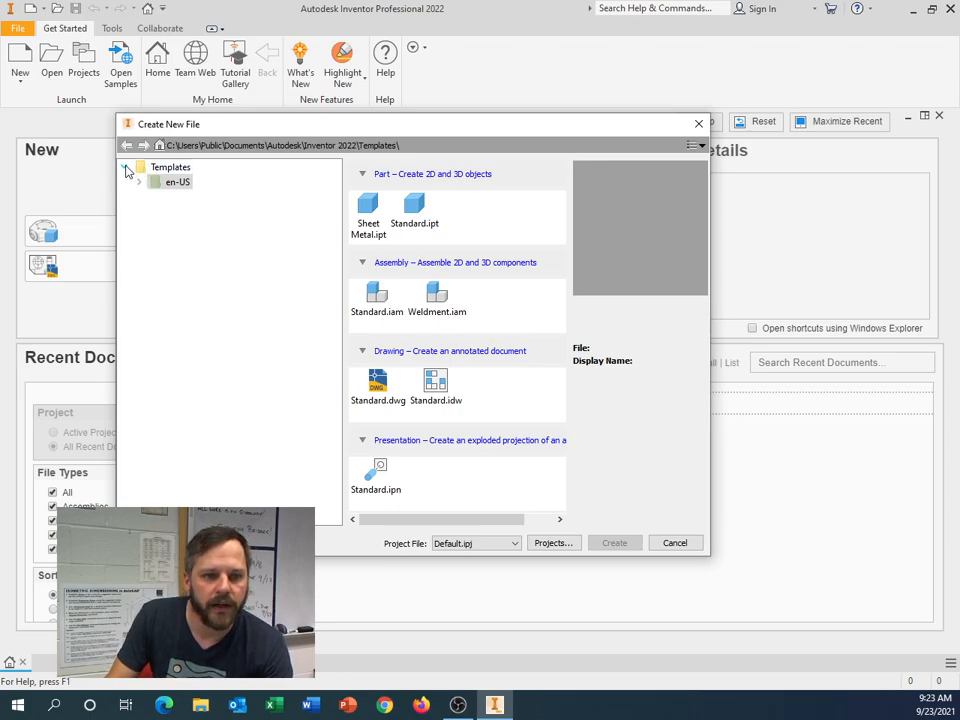
pyautogui.click(140, 181)
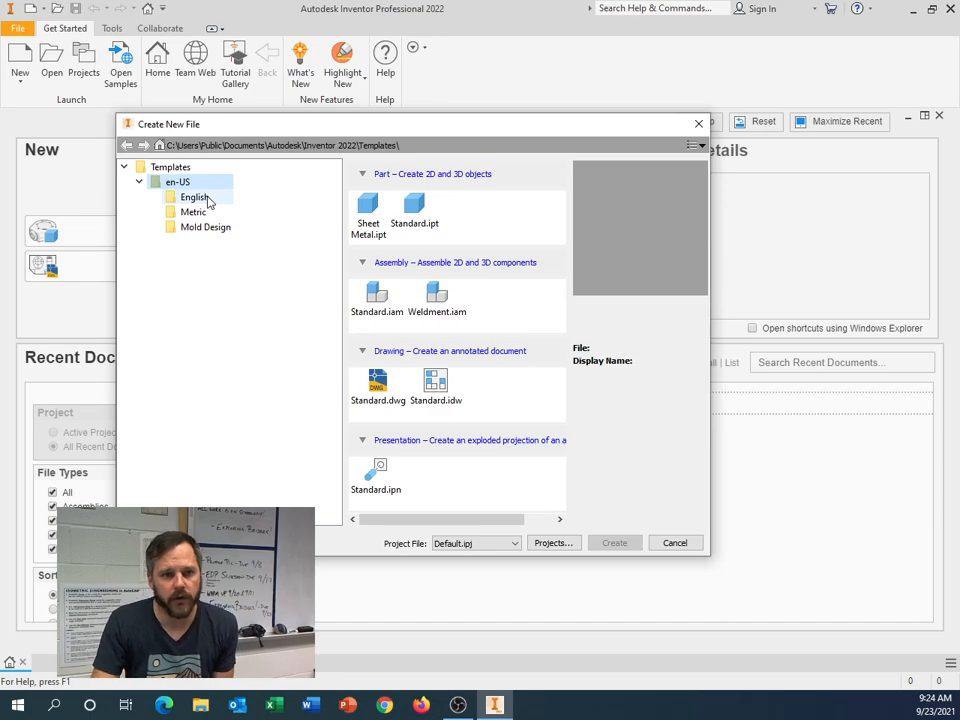
pyautogui.click(194, 197)
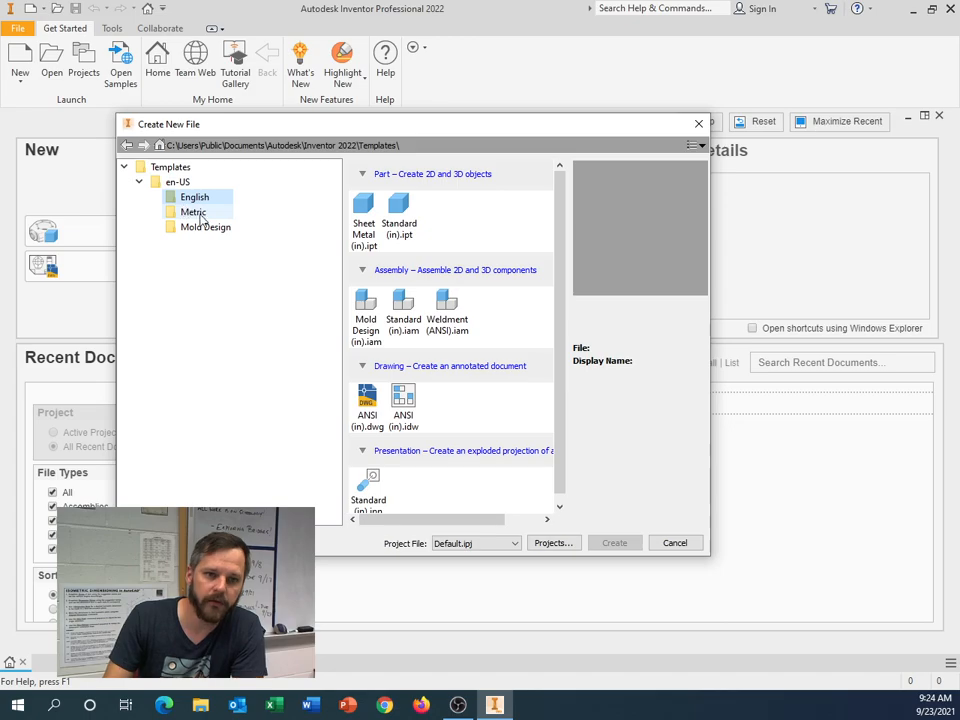
# Step: Show the Metric template set and browse the DIN, mm, BSI, GB, GOST, ISO and JIS templates
pyautogui.click(193, 211)
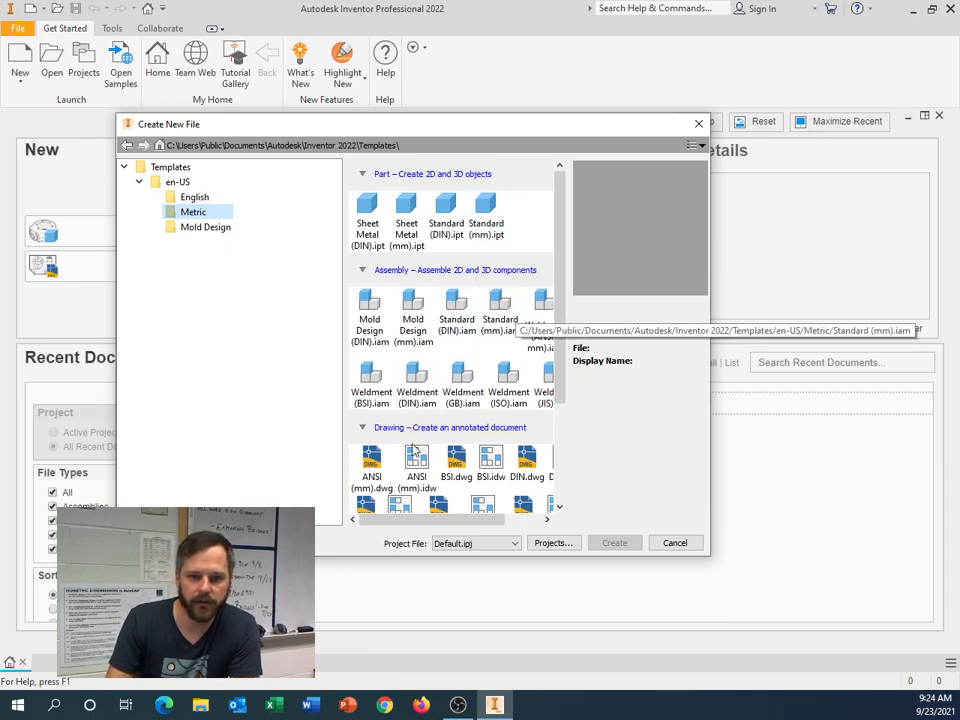
pyautogui.scroll(-3)
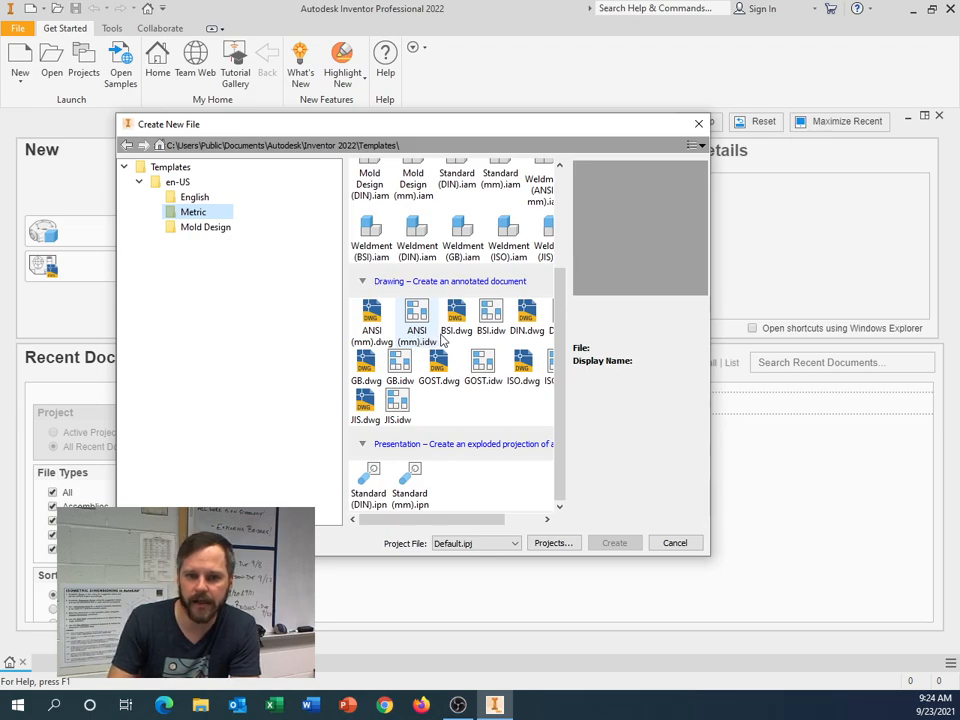
pyautogui.scroll(3)
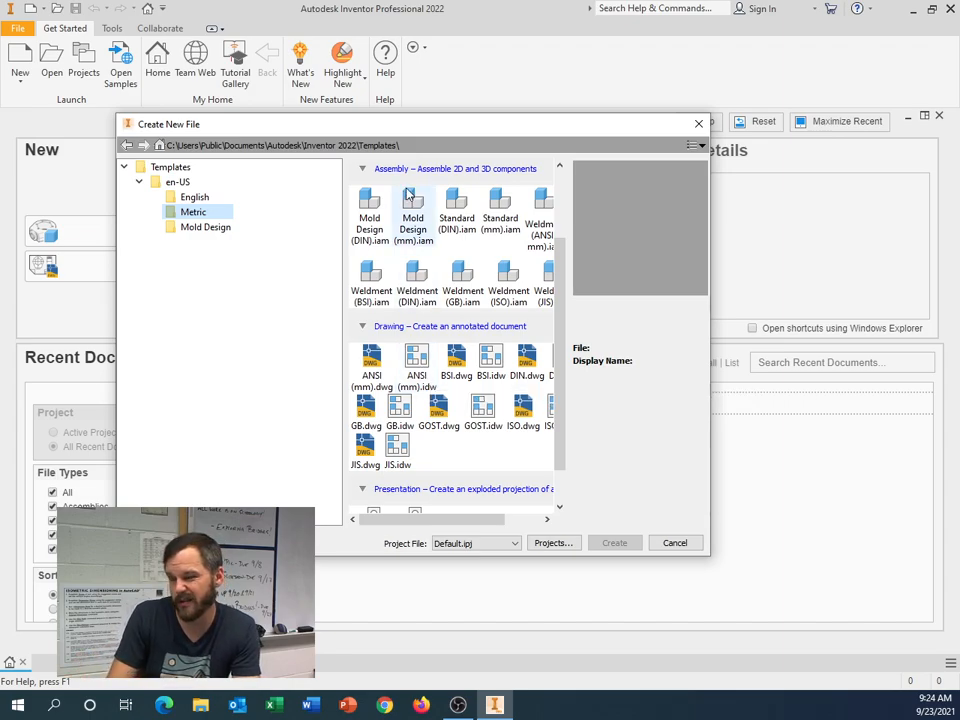
pyautogui.moveTo(596, 146)
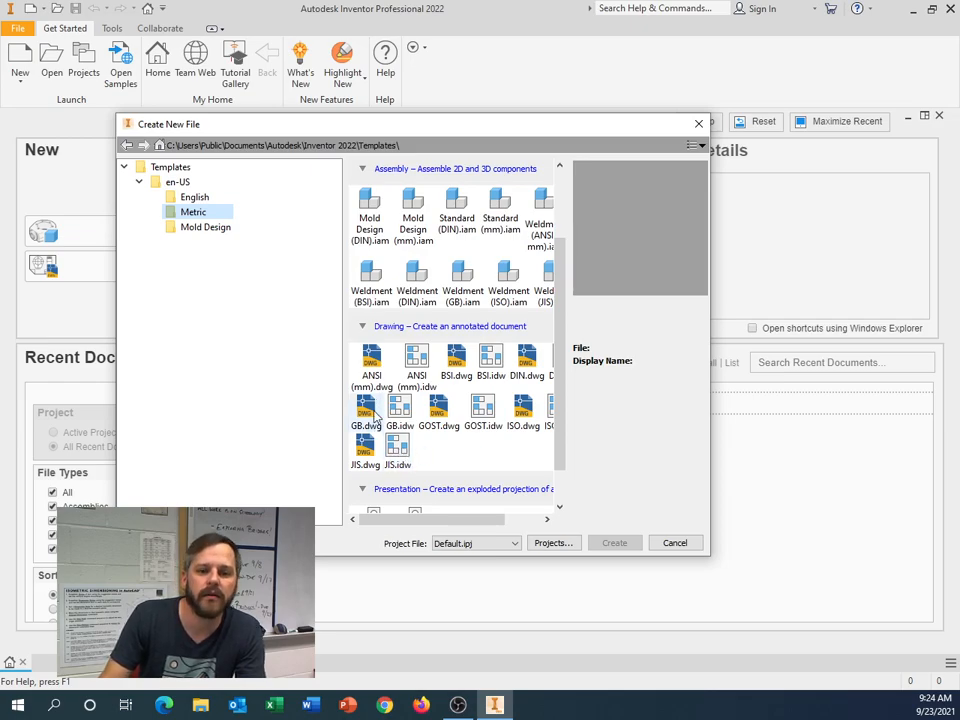
pyautogui.scroll(3)
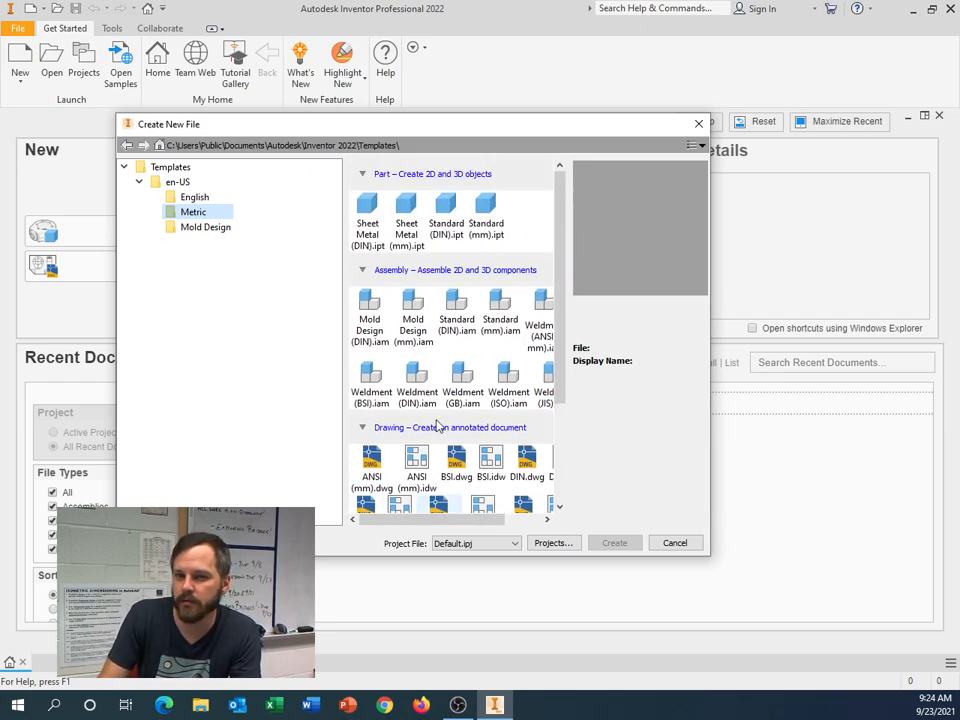
pyautogui.moveTo(462, 377)
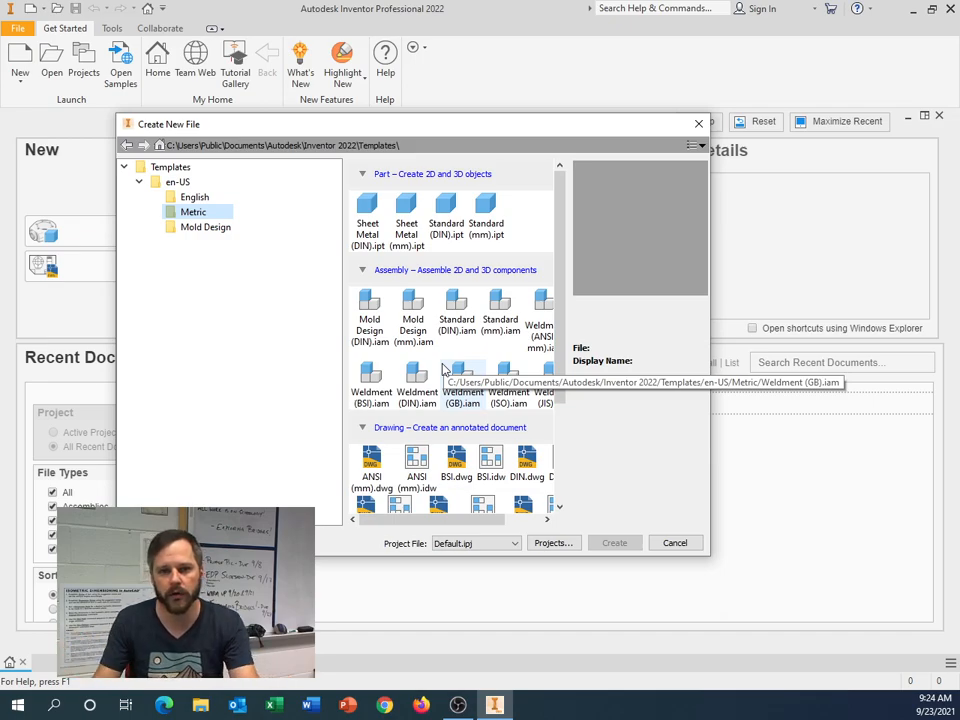
pyautogui.moveTo(350, 200)
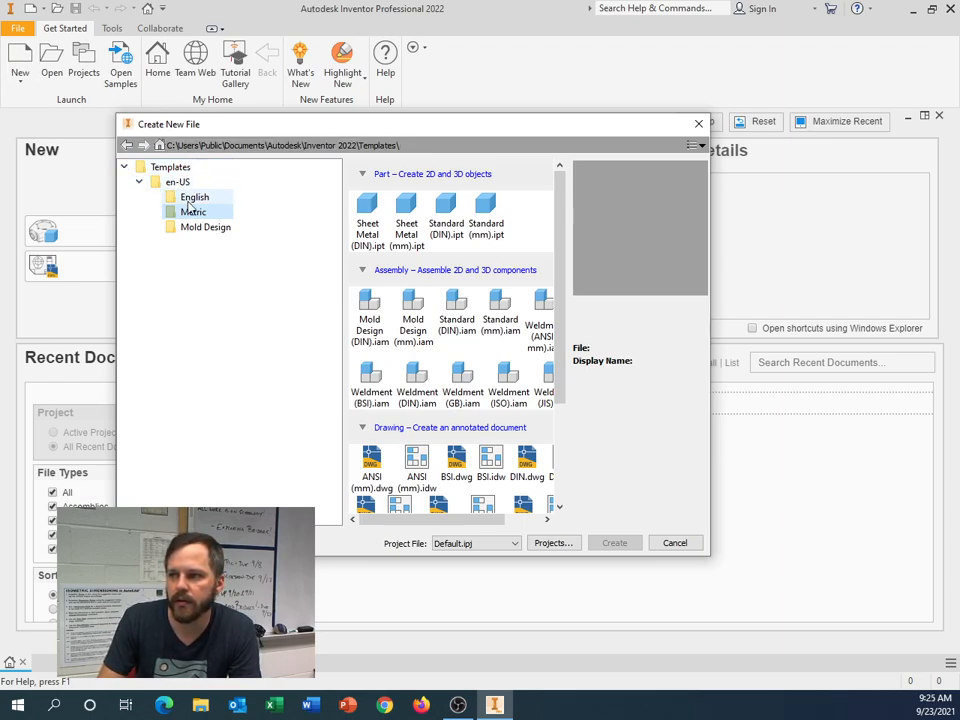
# Step: Create a new part, Part1, from the Metric Standard (mm).ipt template
pyautogui.click(193, 211)
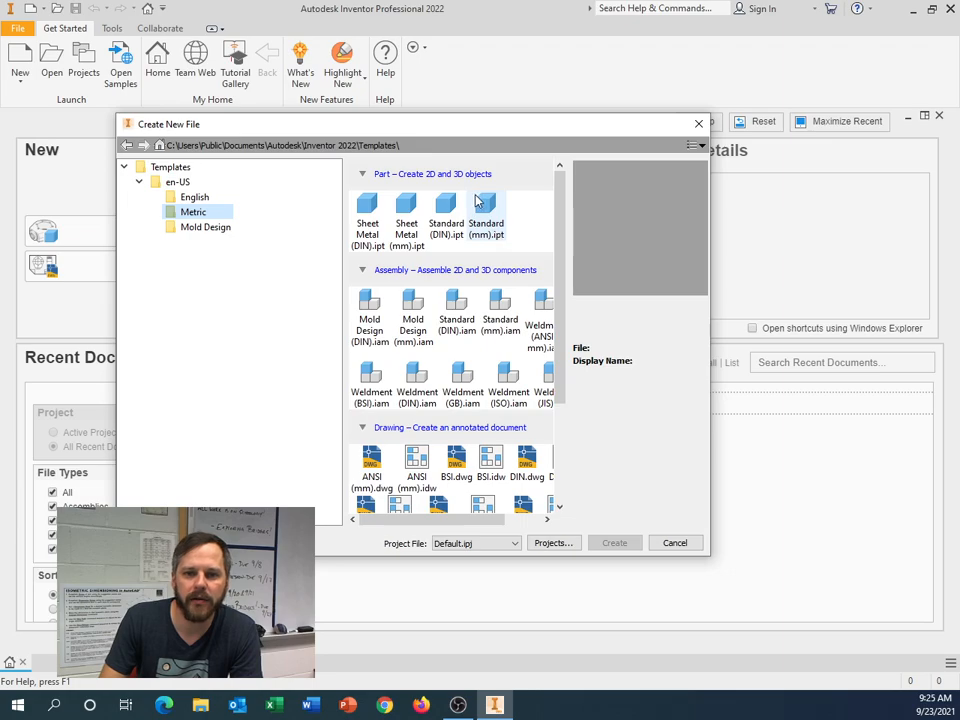
pyautogui.moveTo(487, 213)
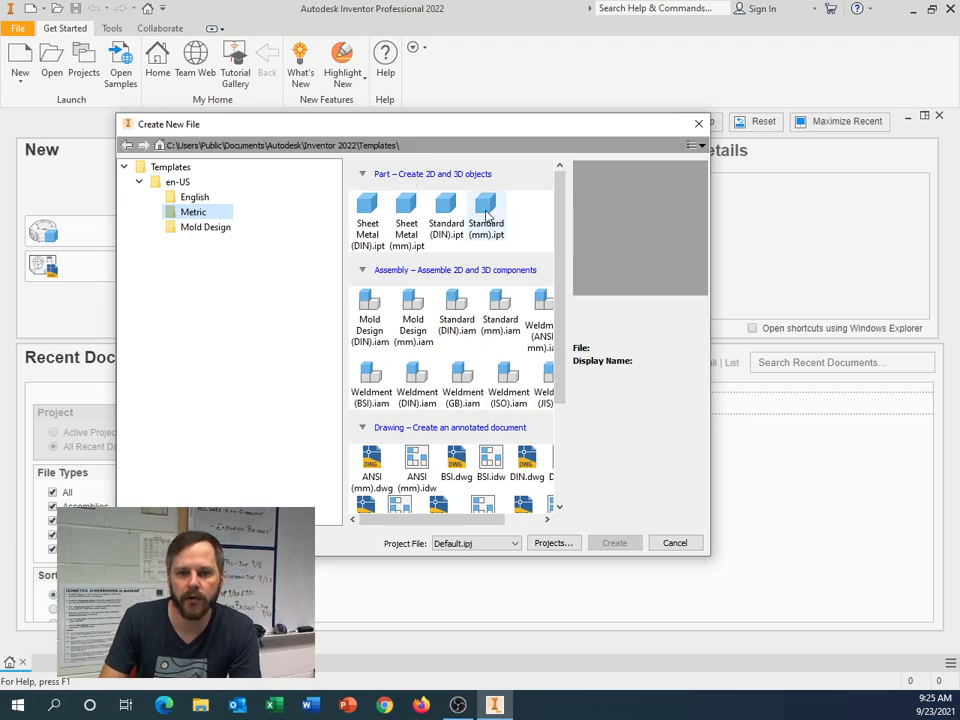
pyautogui.click(484, 210)
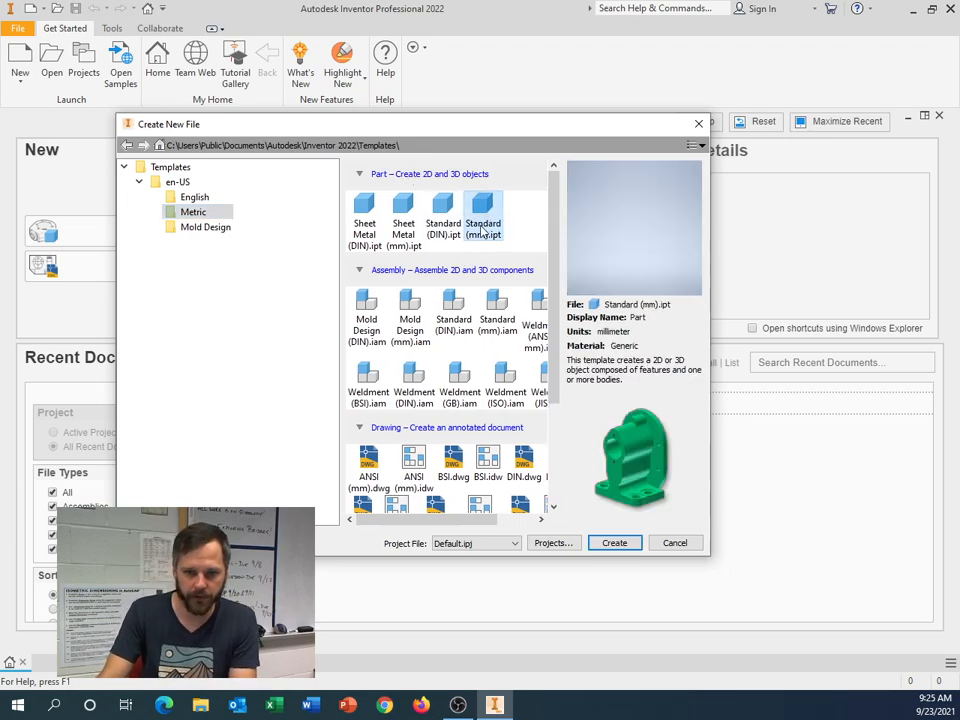
pyautogui.moveTo(483, 210)
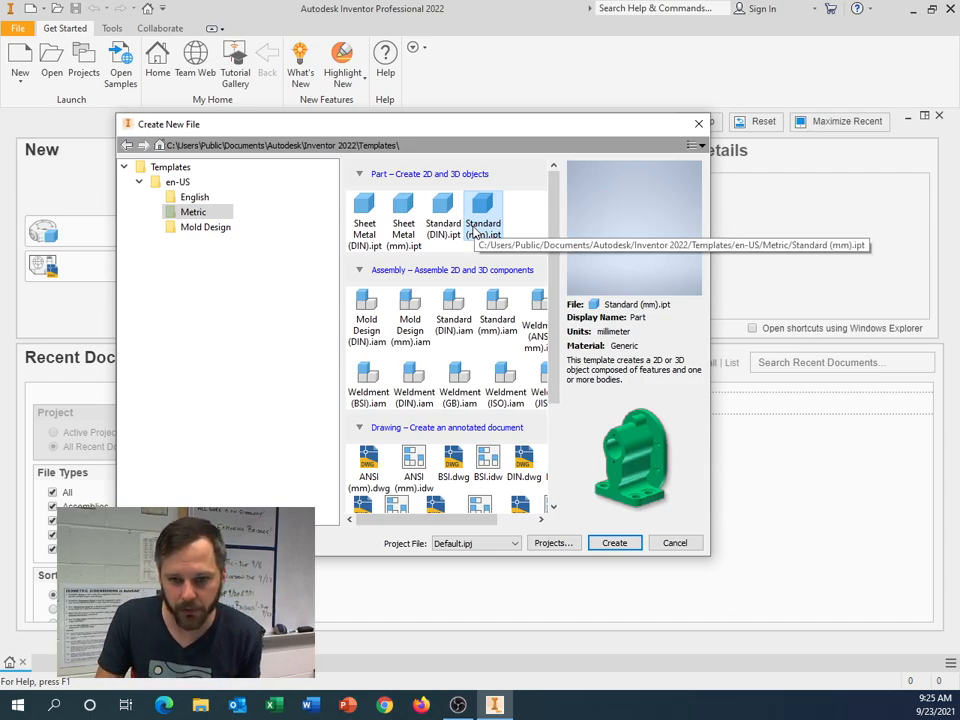
pyautogui.moveTo(507, 210)
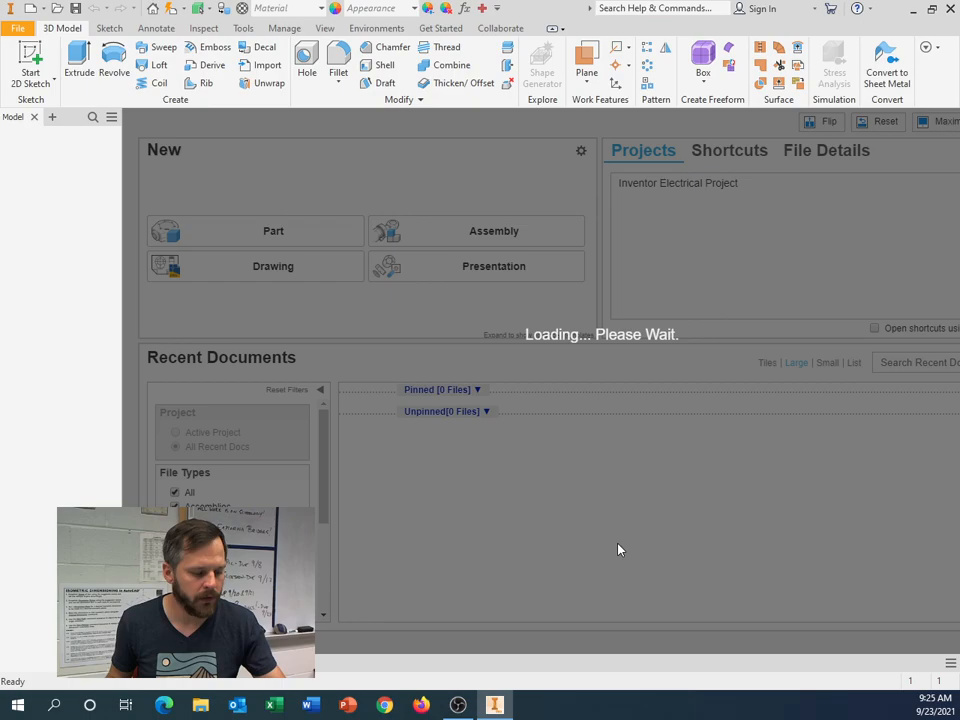
pyautogui.click(273, 230)
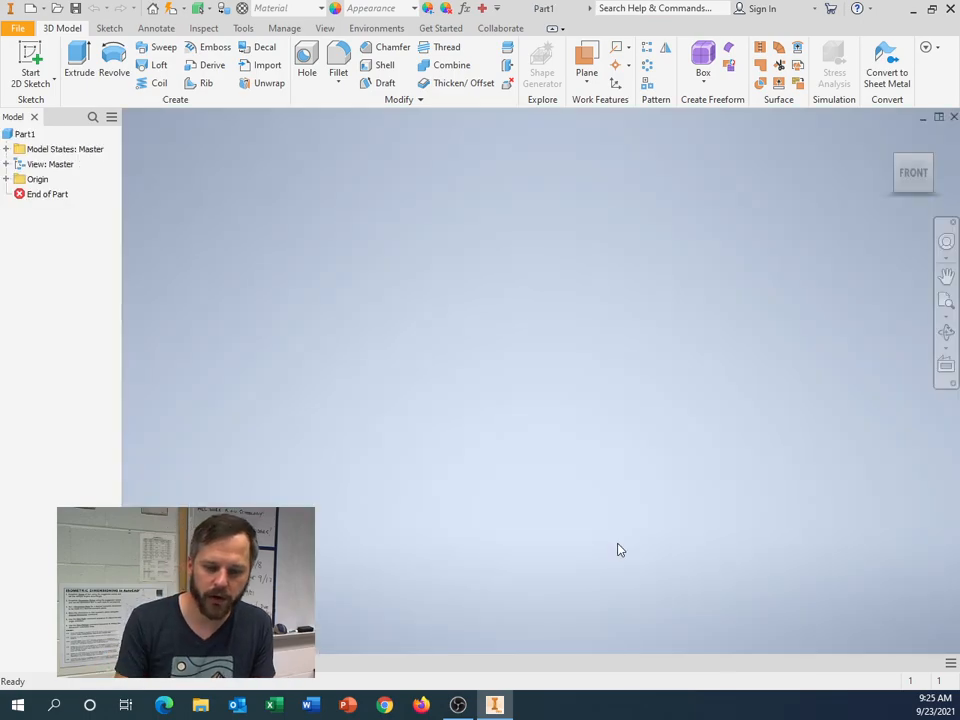